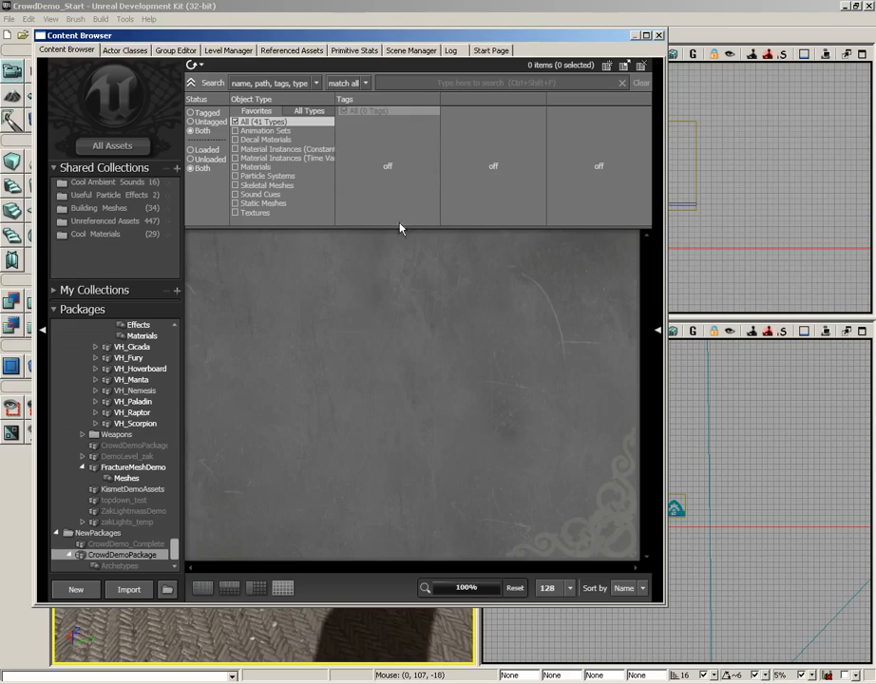
# - Expand Actor Classes through CrowdAgentBase, GameCrowdAgent and GameCrowdAgentSkeletal, then select UTGameCrowdAgent
pyautogui.click(124, 50)
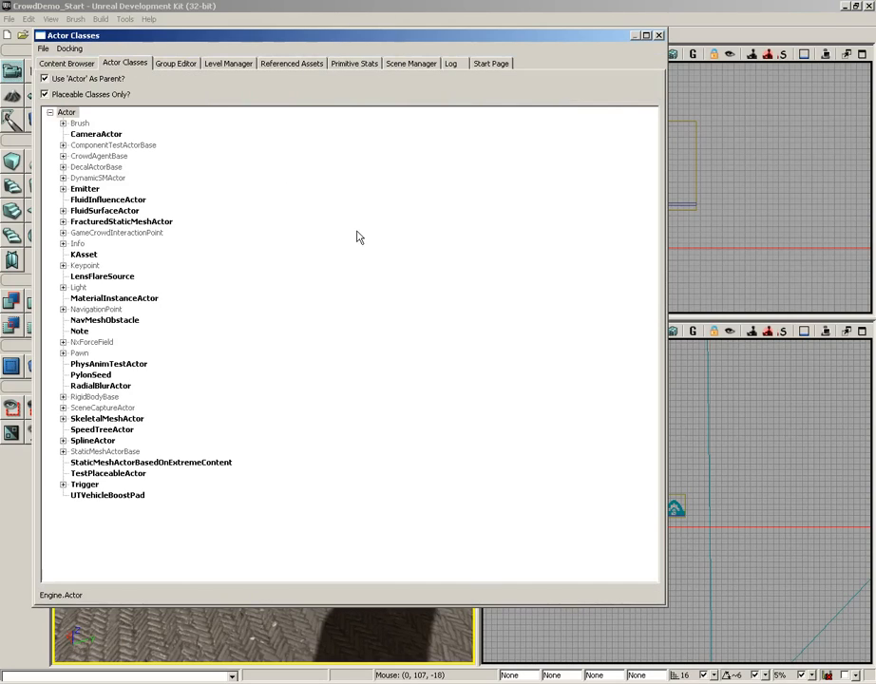
pyautogui.moveTo(80, 124)
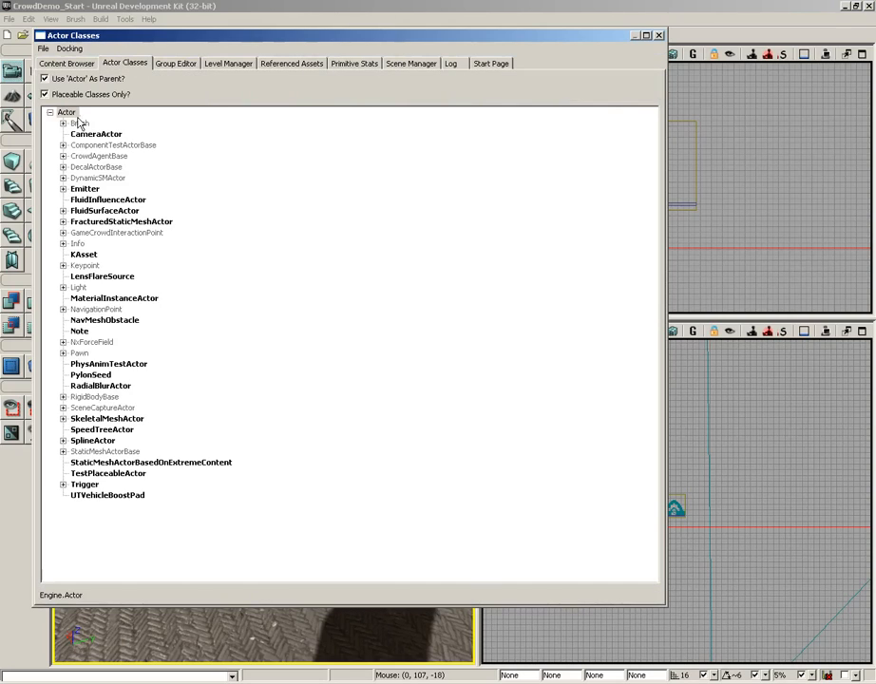
pyautogui.click(99, 155)
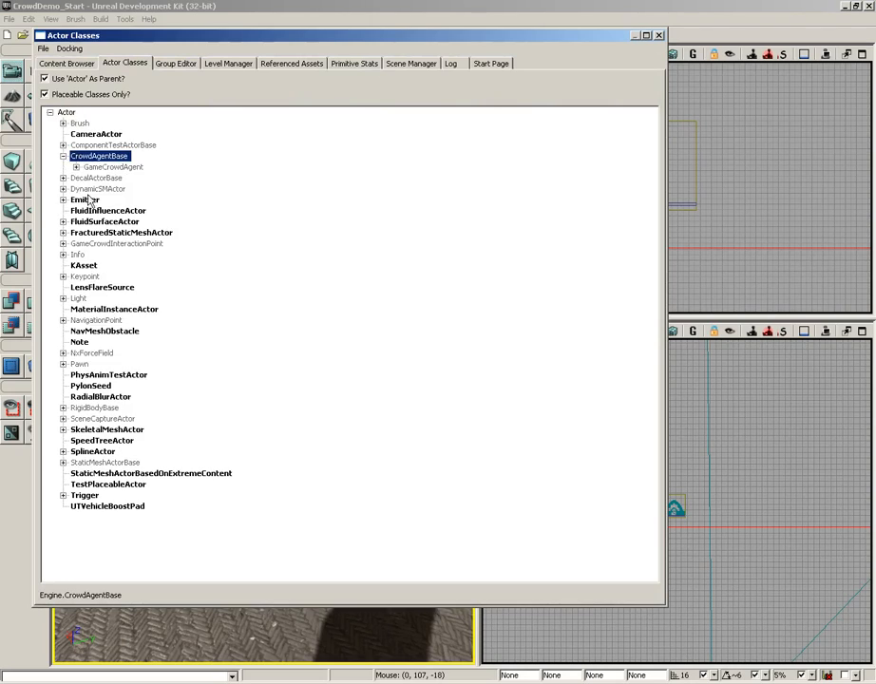
pyautogui.click(76, 166)
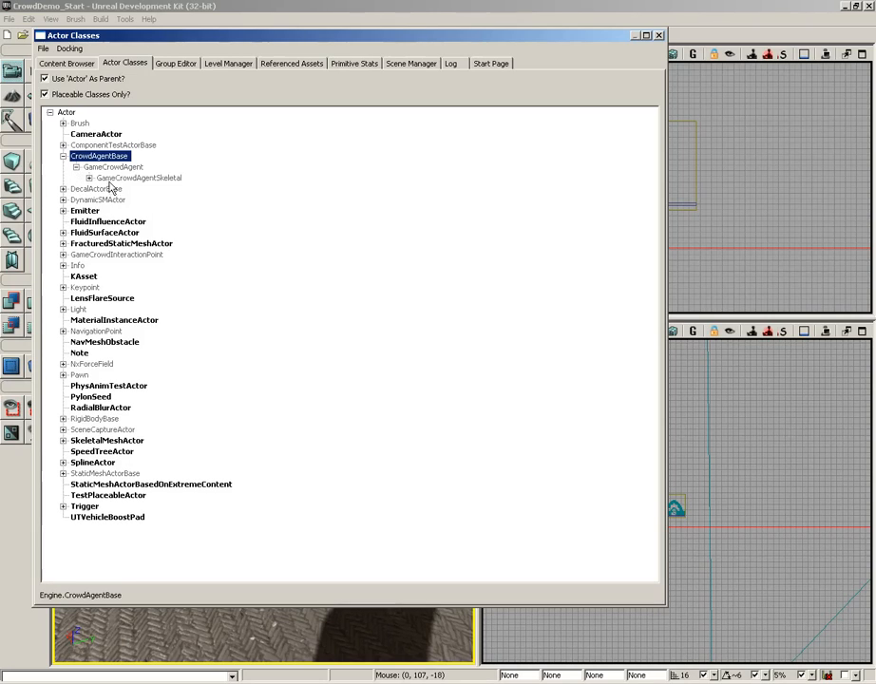
pyautogui.click(89, 177)
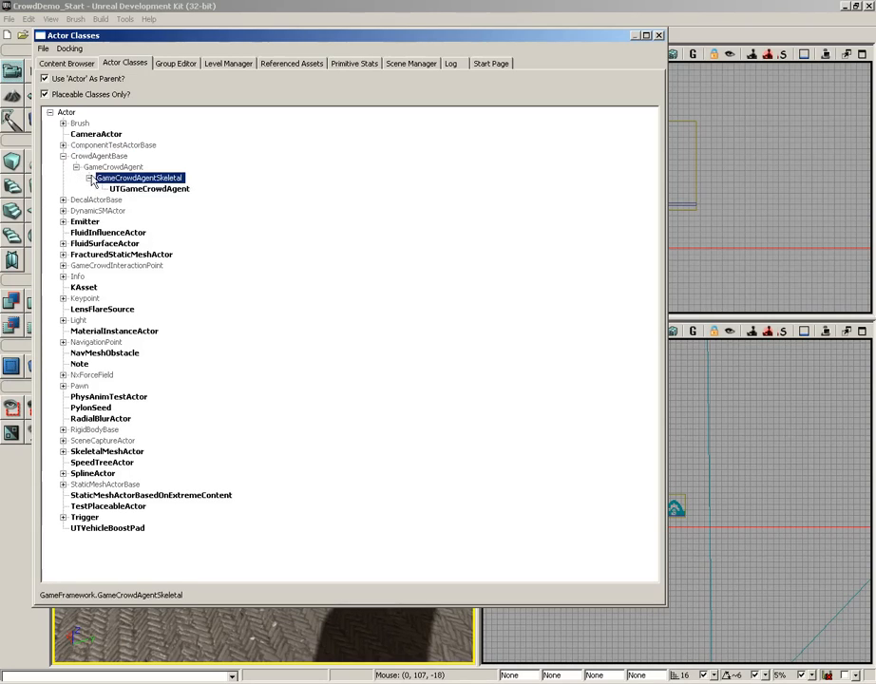
pyautogui.moveTo(137, 196)
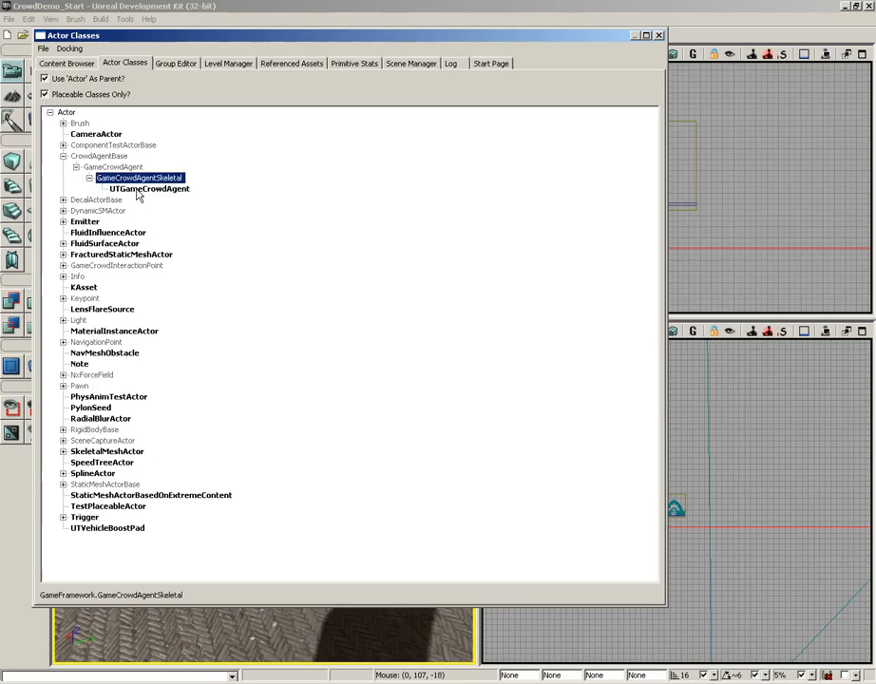
pyautogui.click(149, 188)
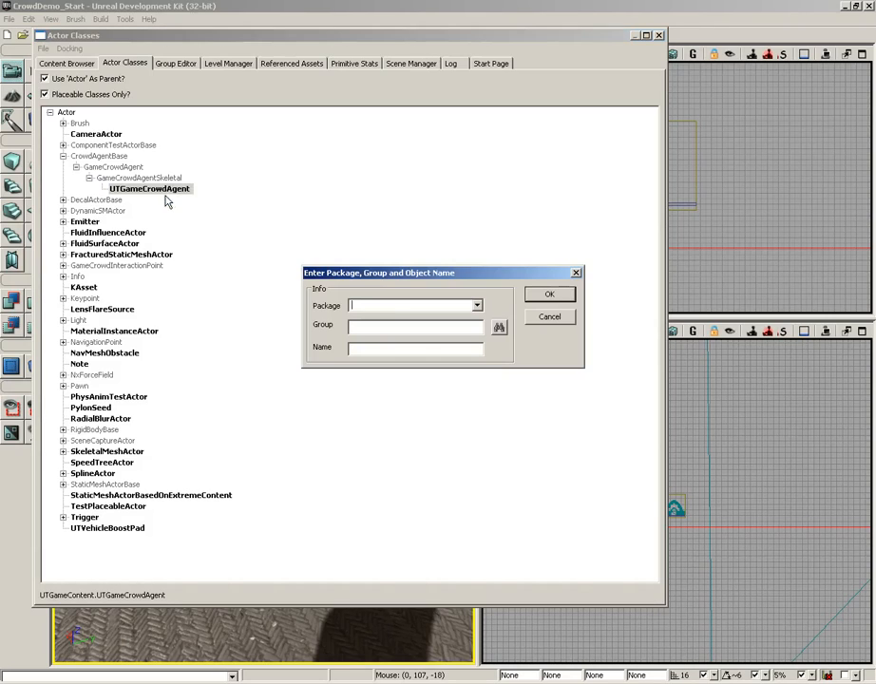
pyautogui.moveTo(506, 277)
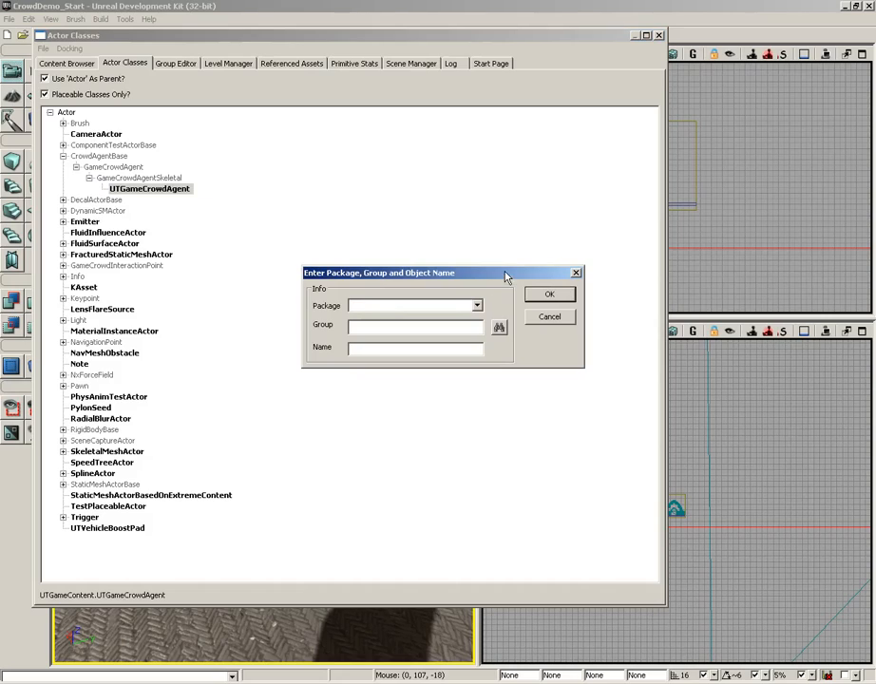
# - Enter package CrowdDemoPackage, group Archetypes and name CrowdArchetype for the new archetype
pyautogui.write('CrowdDemoPackage')
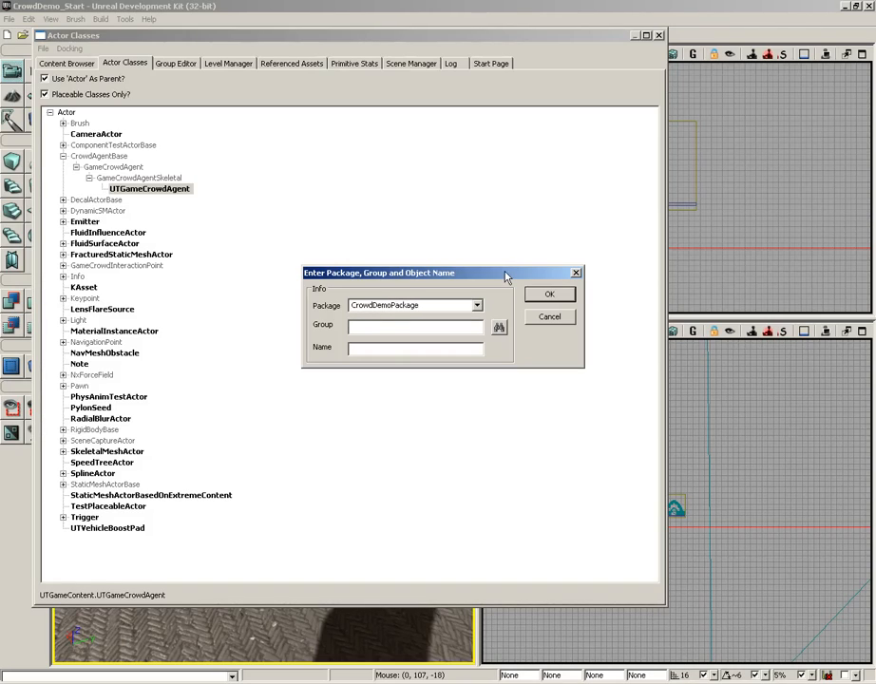
pyautogui.write('Archetypes')
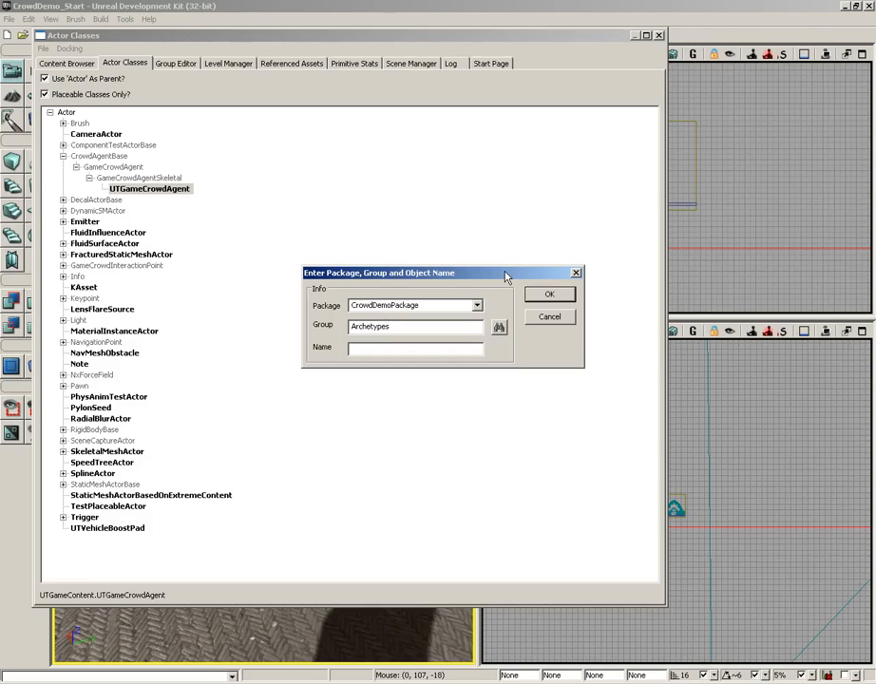
pyautogui.write('Crowd')
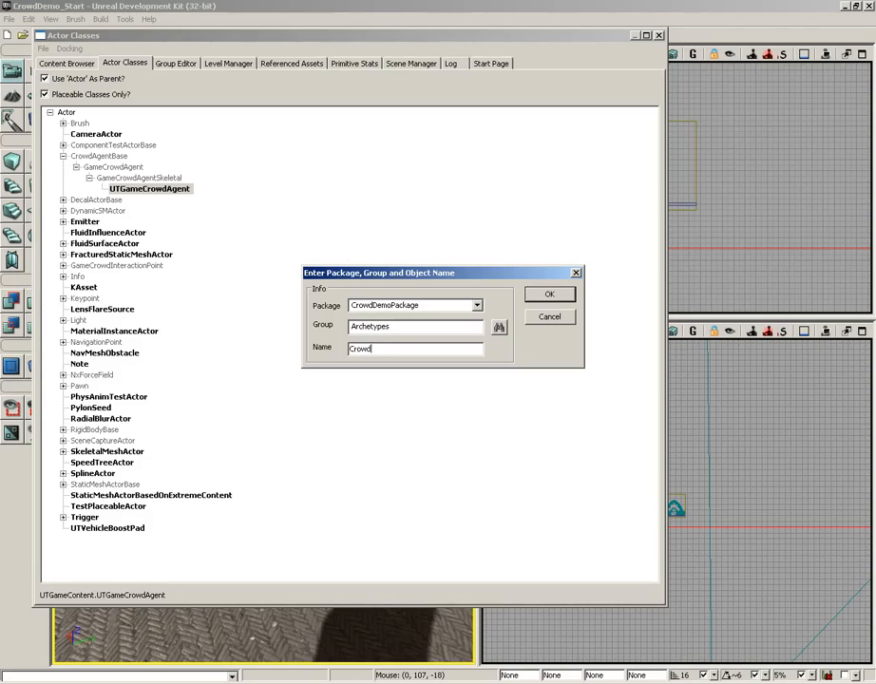
pyautogui.write('Archetype')
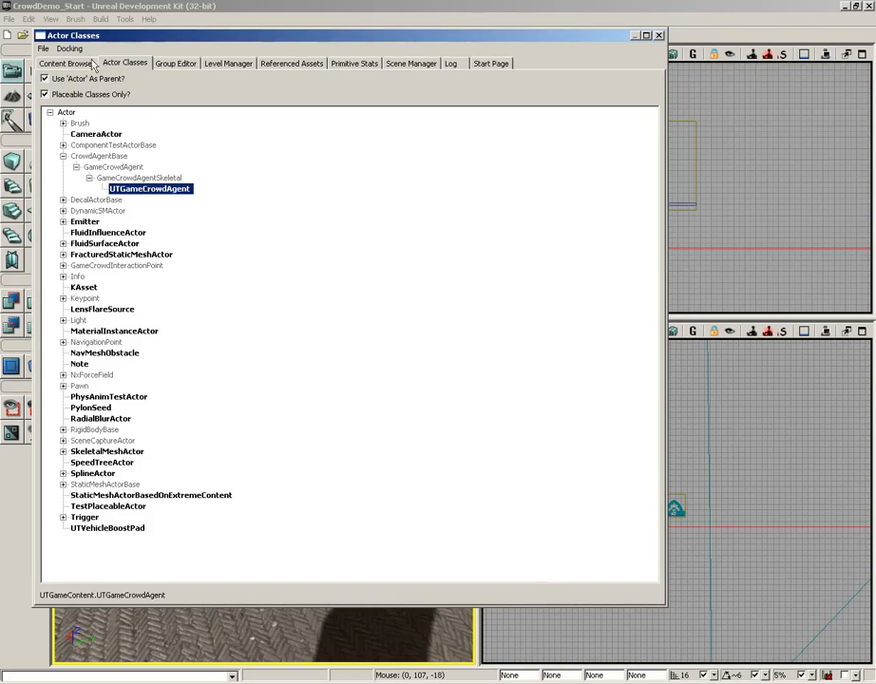
# - Open CrowdArchetype's properties from the Content Browser, scroll through them, and close the window
pyautogui.click(65, 50)
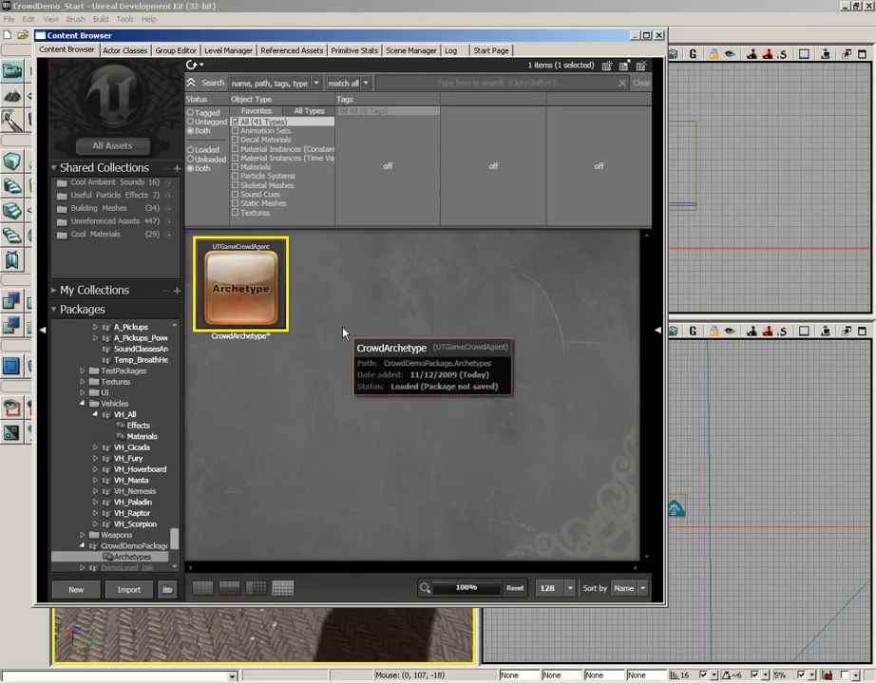
pyautogui.moveTo(261, 302)
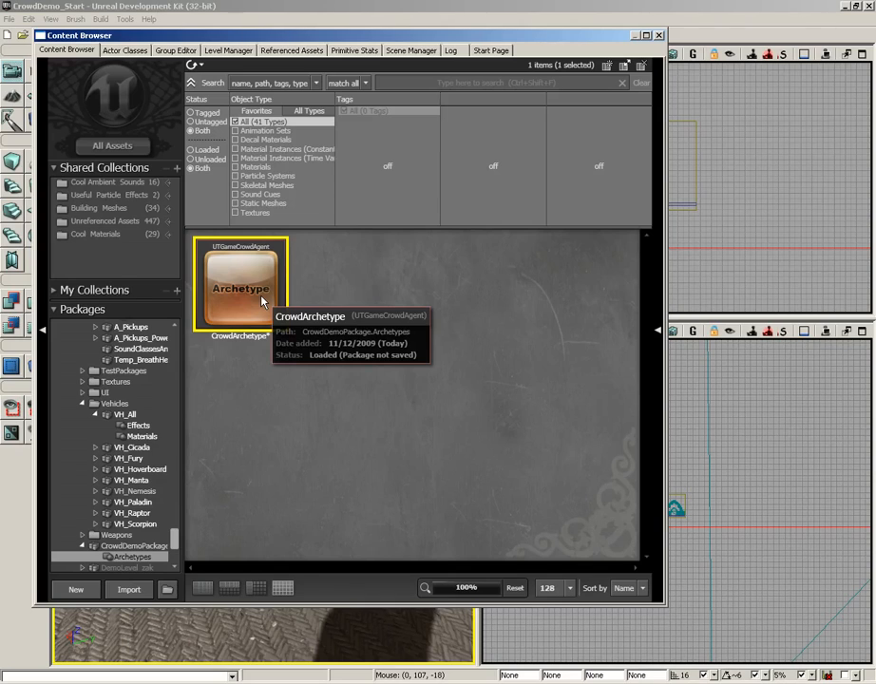
pyautogui.doubleClick(241, 285)
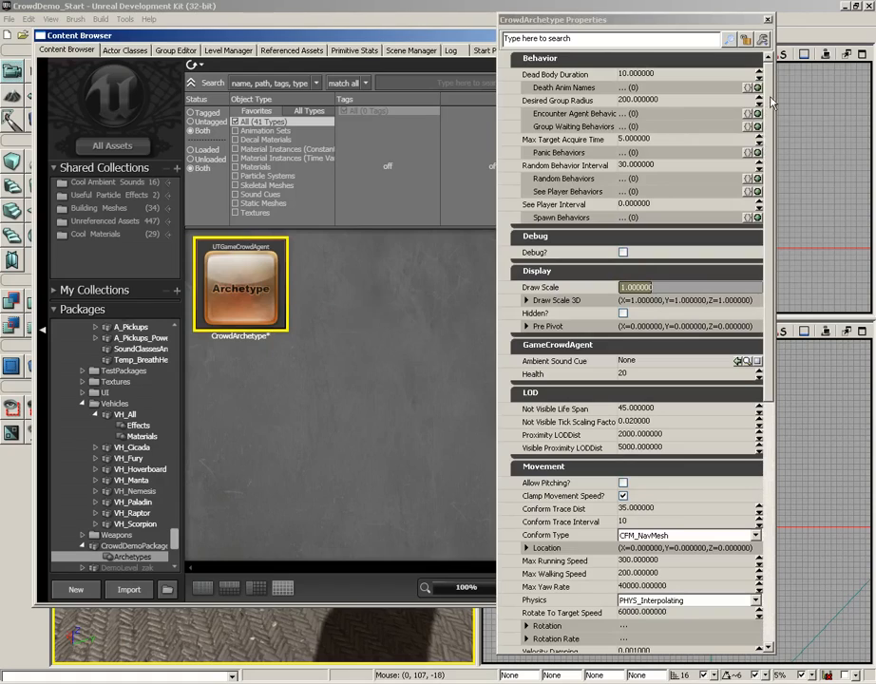
pyautogui.scroll(-3)
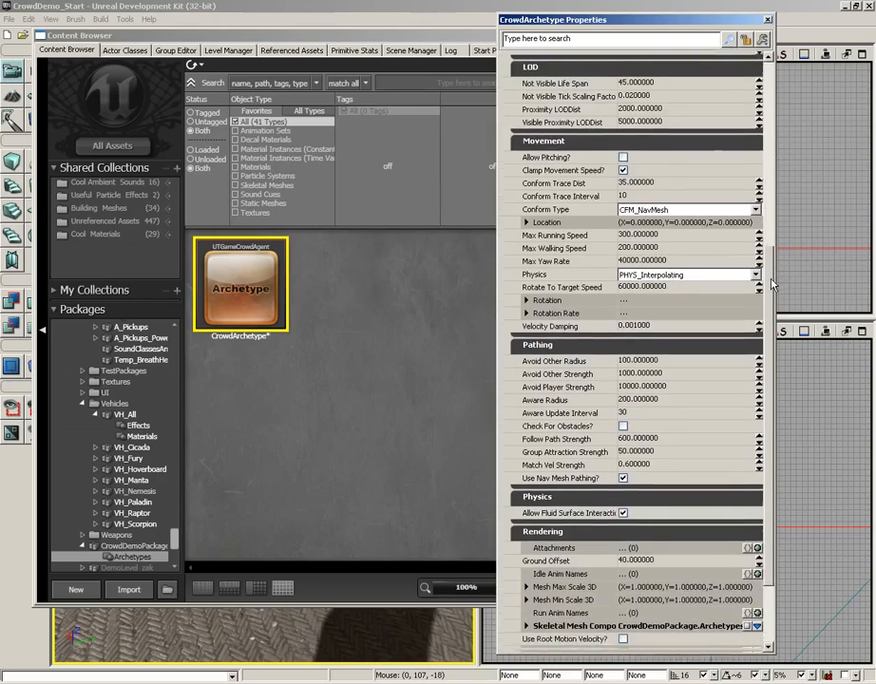
pyautogui.scroll(-3)
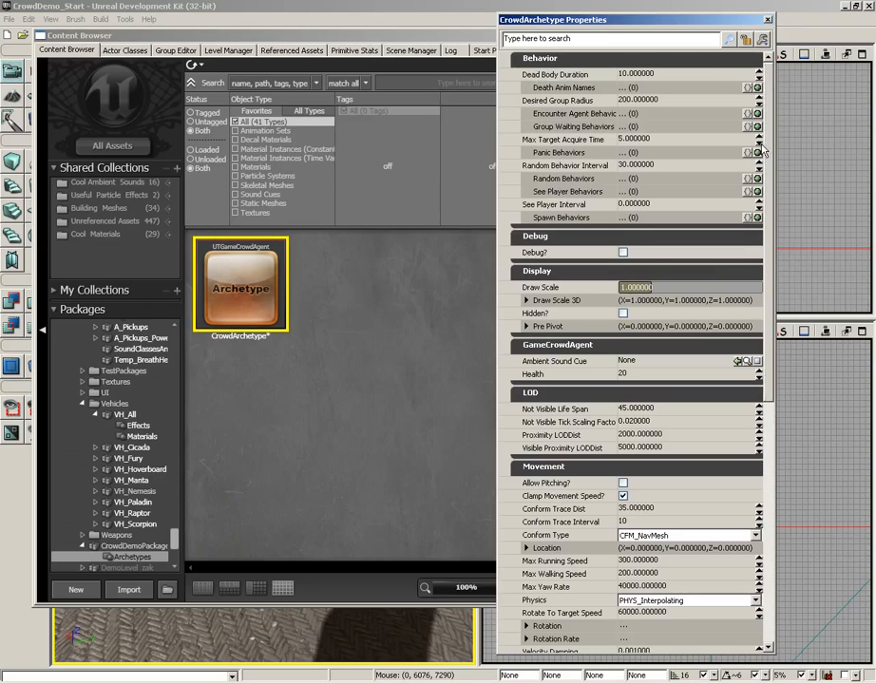
pyautogui.scroll(-3)
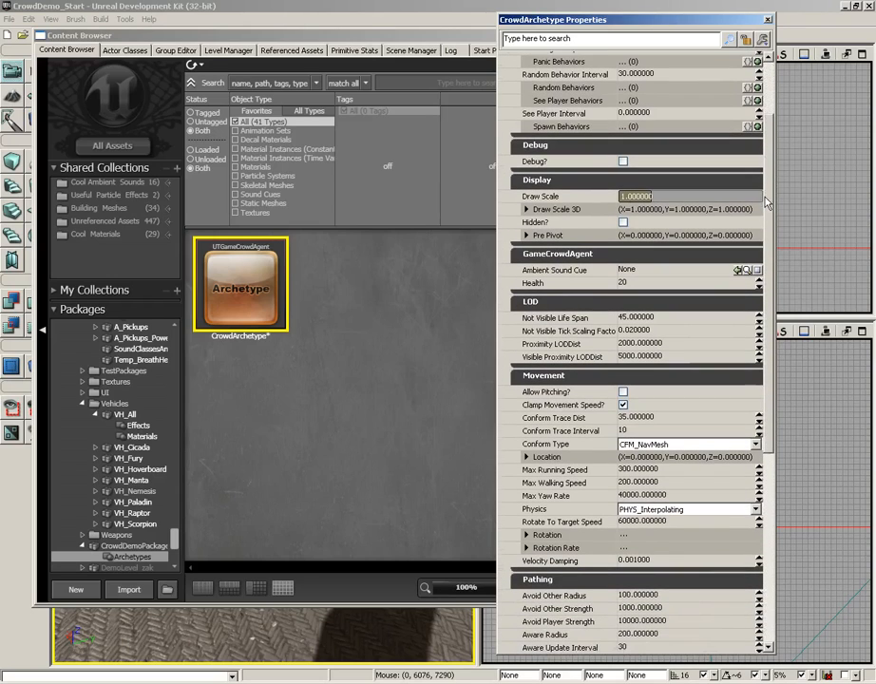
pyautogui.scroll(-3)
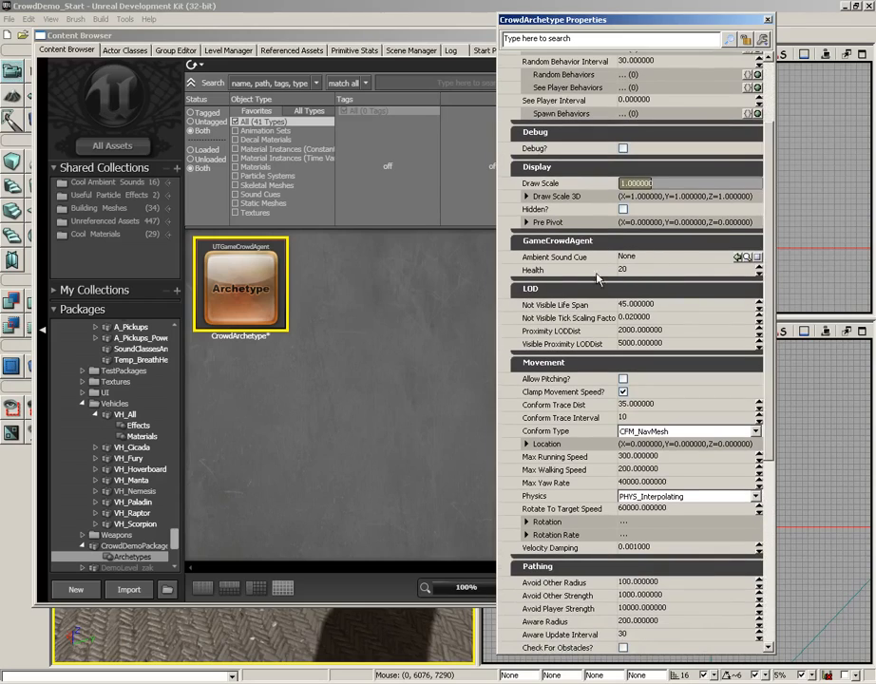
pyautogui.scroll(-3)
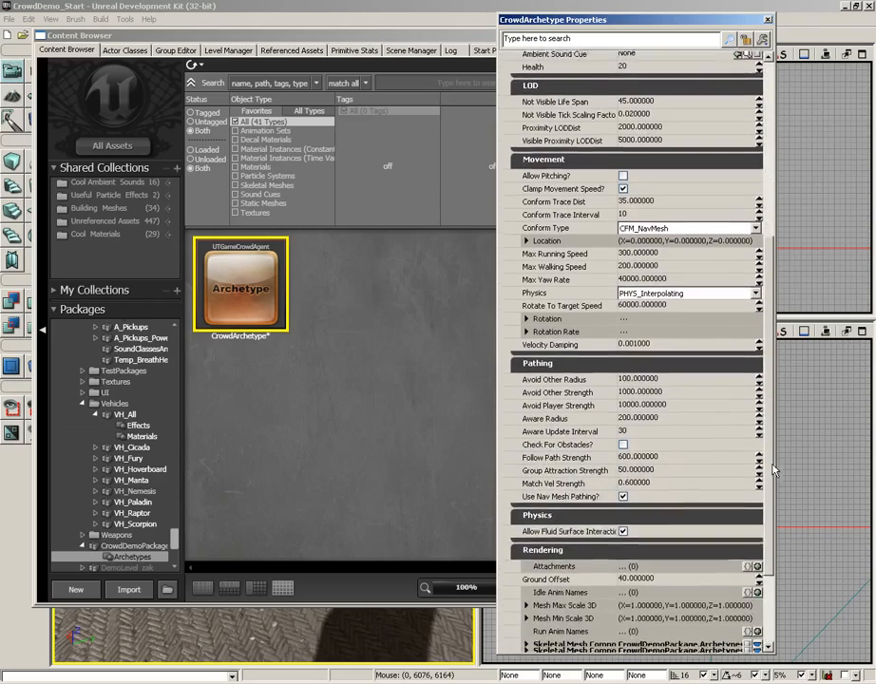
pyautogui.scroll(-3)
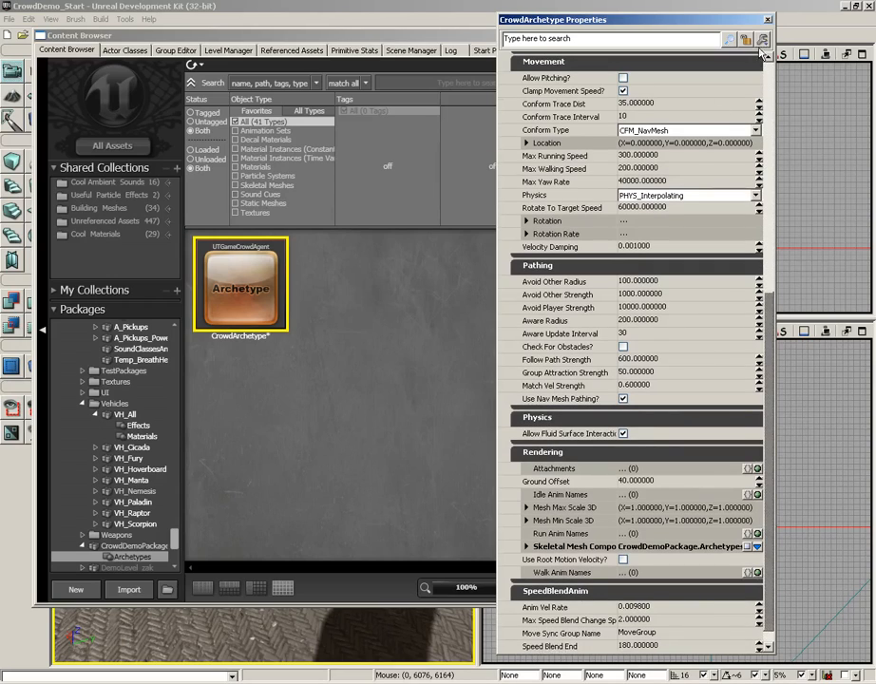
pyautogui.click(767, 19)
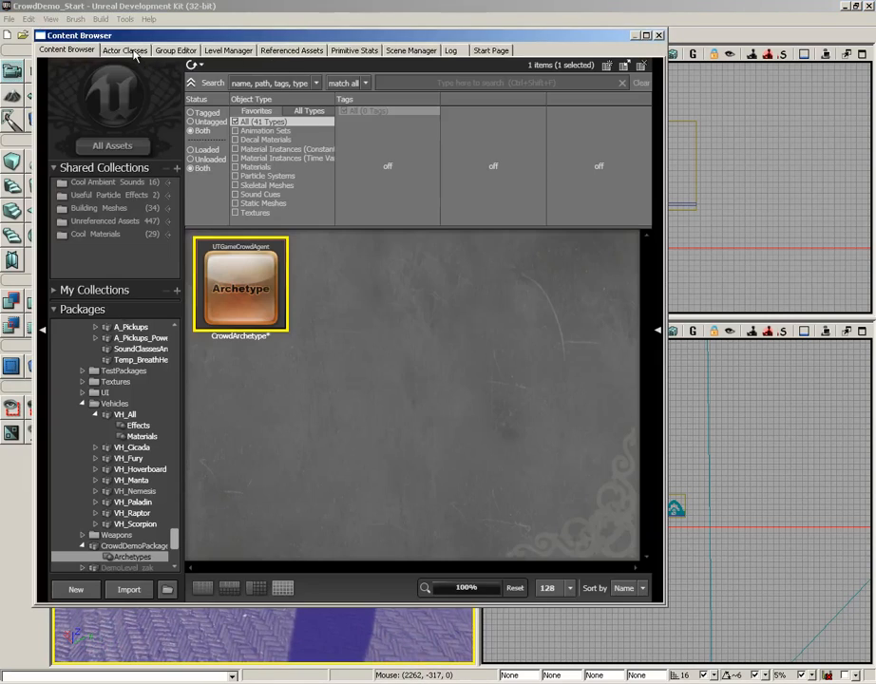
# - Expand GameCrowdInteractionPoint in Actor Classes and select GameCrowdDestination
pyautogui.click(124, 50)
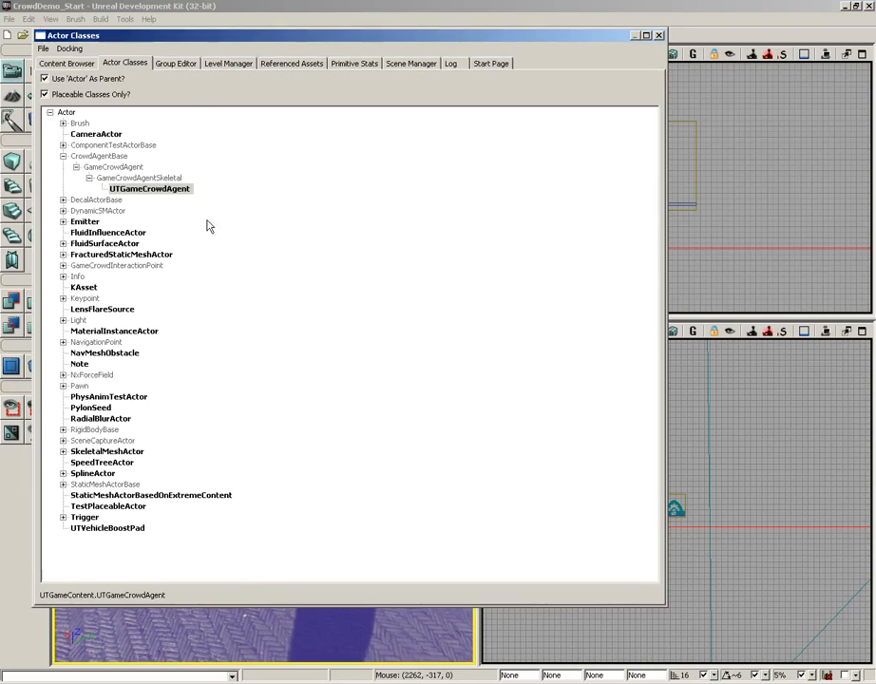
pyautogui.click(116, 265)
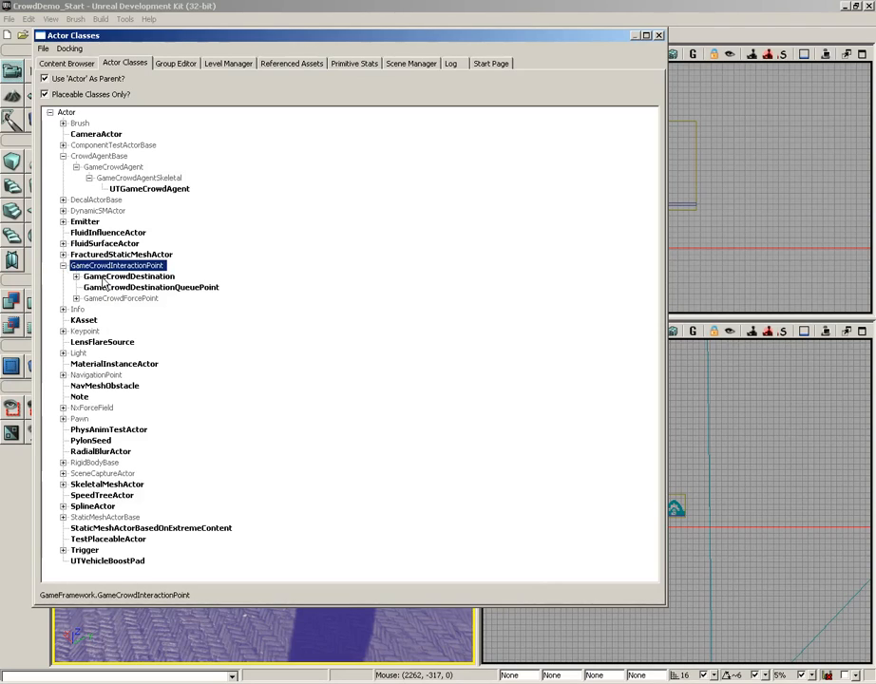
pyautogui.click(125, 276)
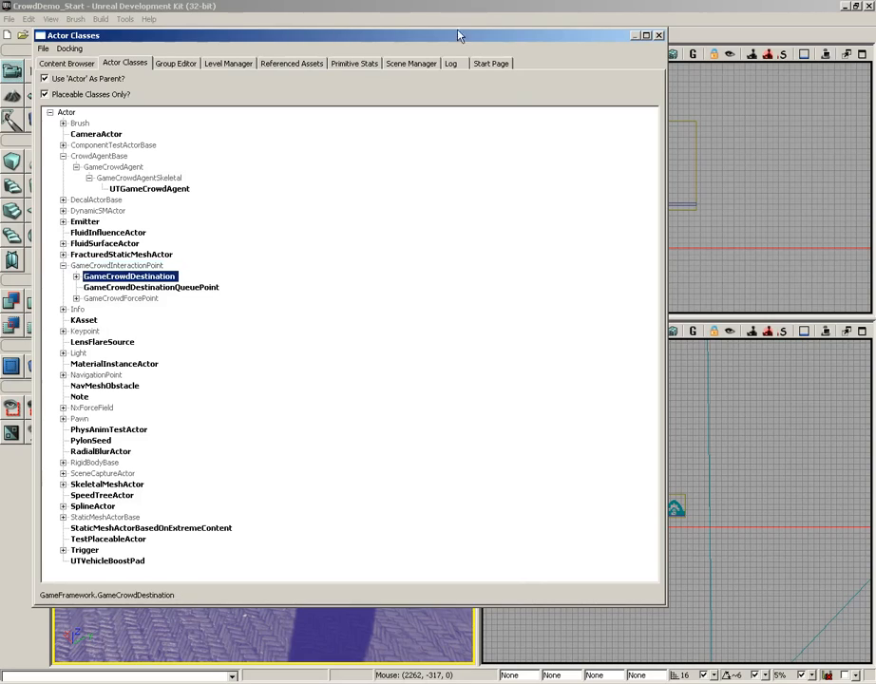
pyautogui.click(658, 35)
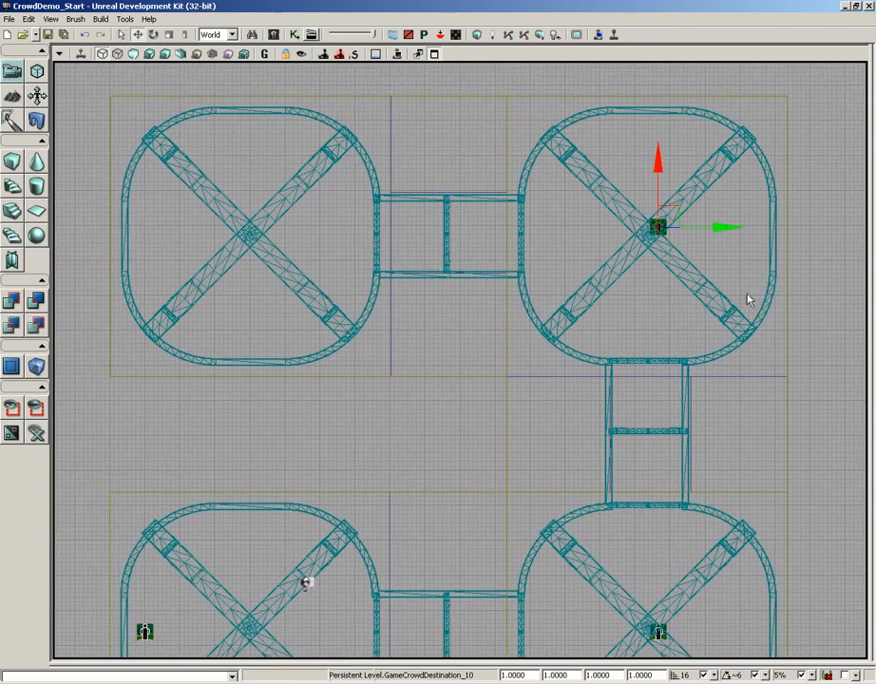
# - Select the waypoint in the top-left room and zoom the viewport
pyautogui.click(224, 226)
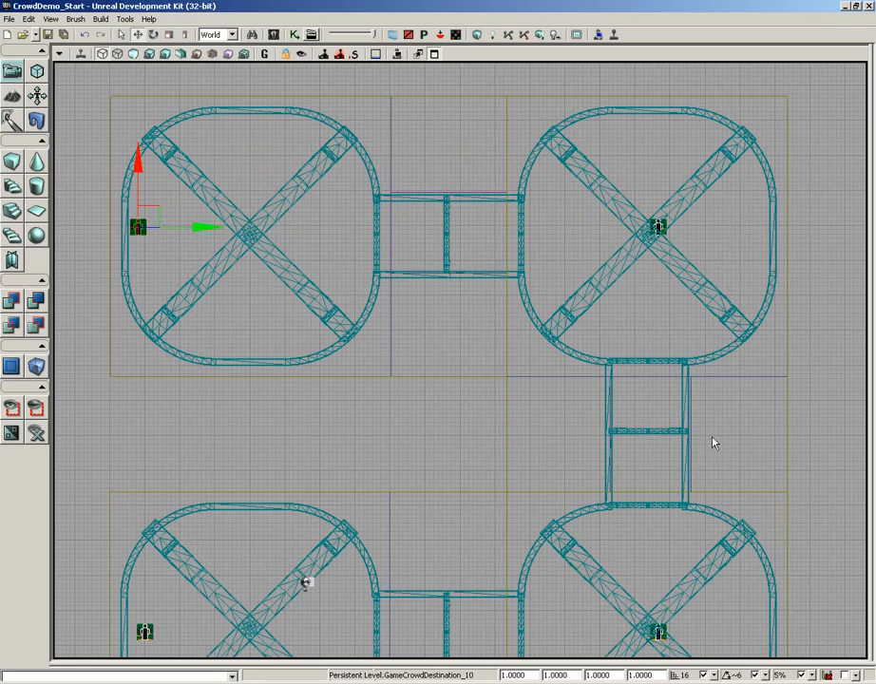
pyautogui.scroll(-3)
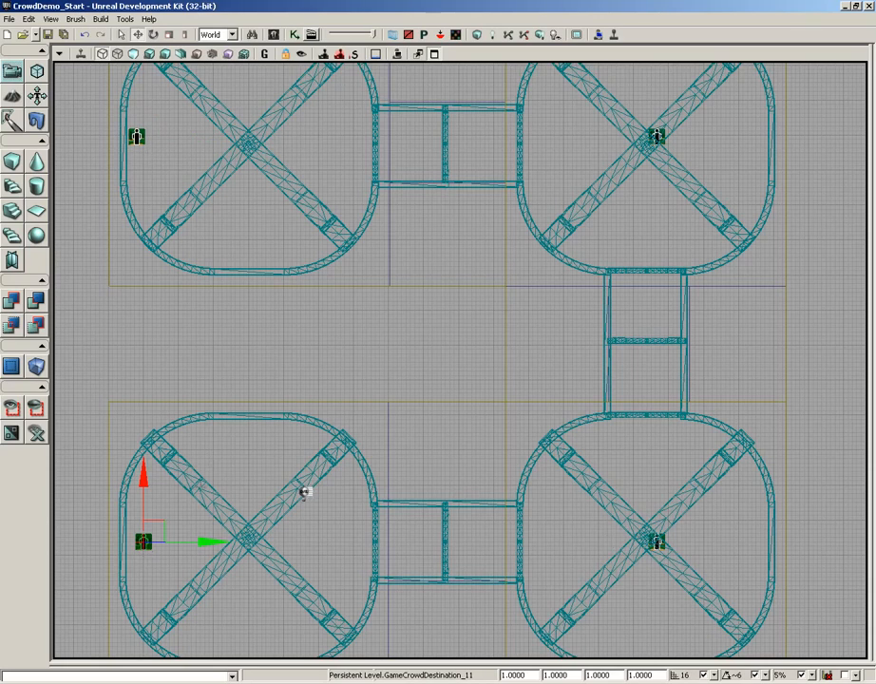
pyautogui.moveTo(167, 556)
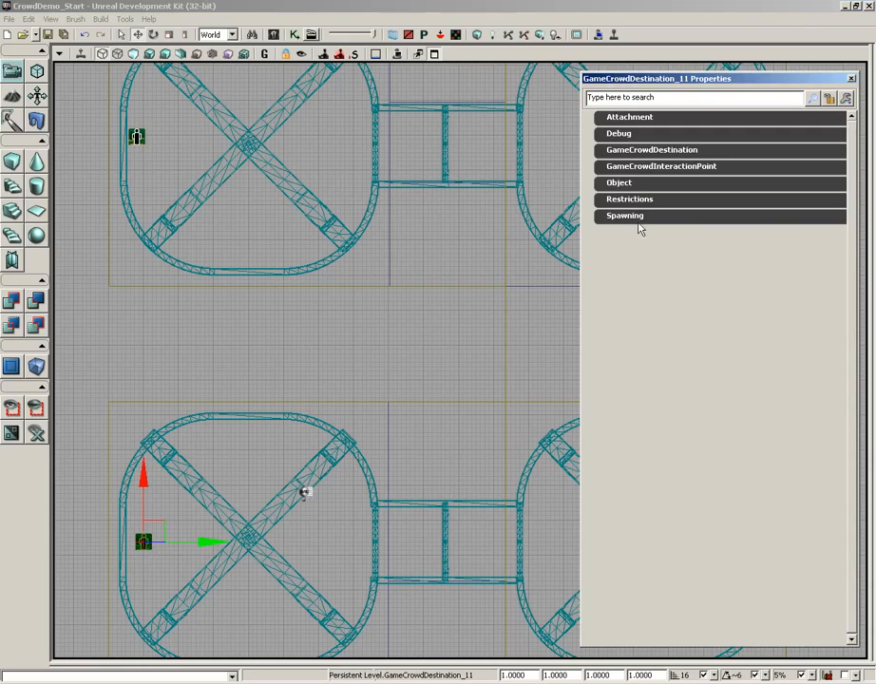
pyautogui.moveTo(651, 149)
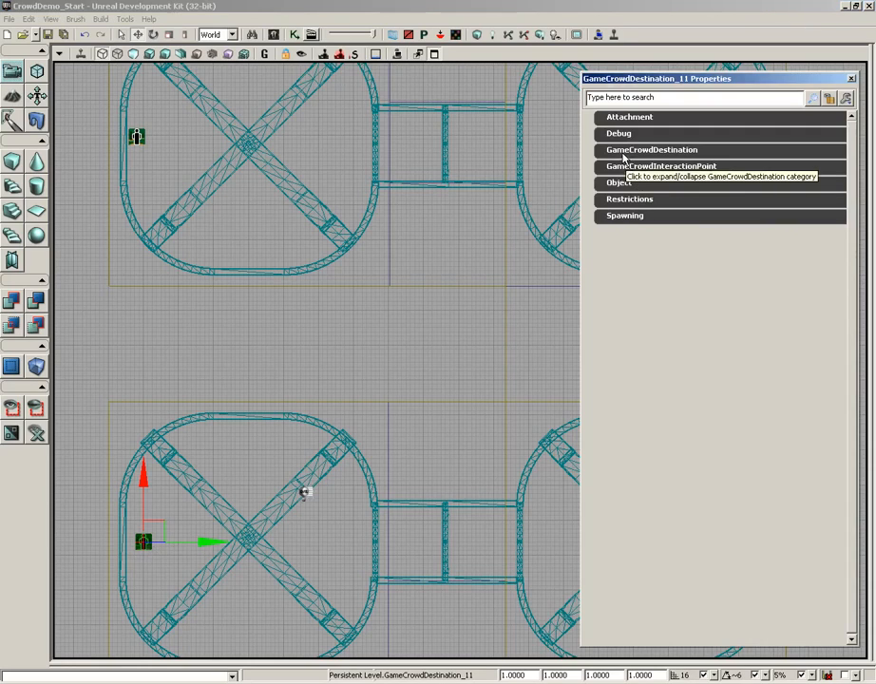
# - Set GameCrowdDestination_12 as GameCrowdDestination_11's next destination
pyautogui.click(651, 149)
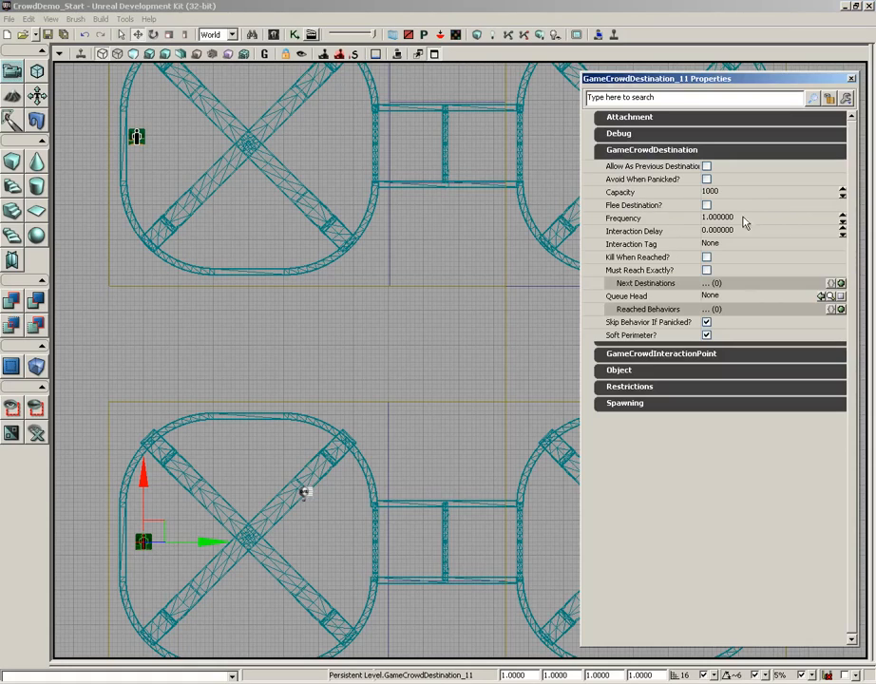
pyautogui.moveTo(620, 291)
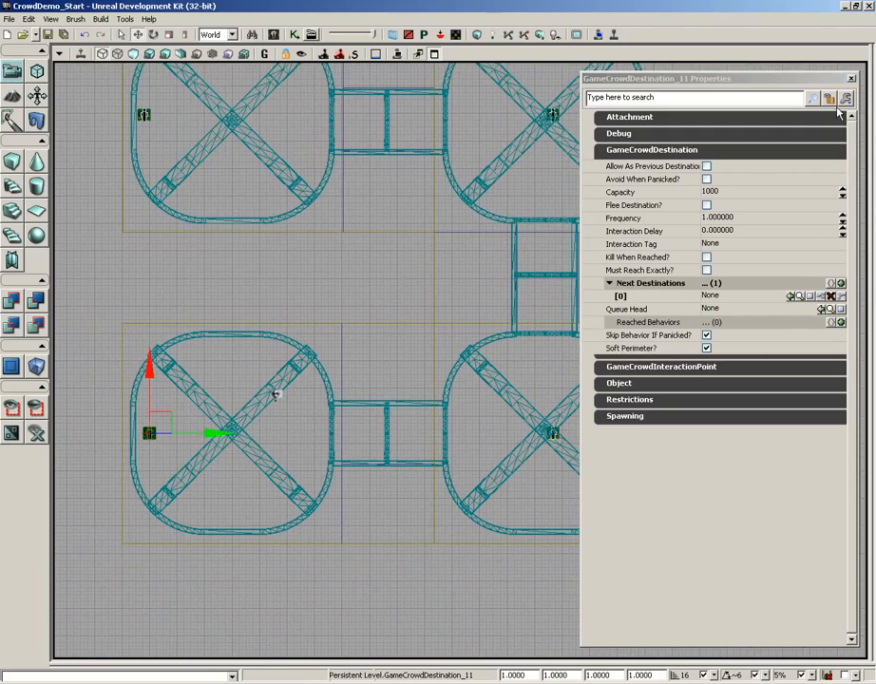
pyautogui.moveTo(828, 98)
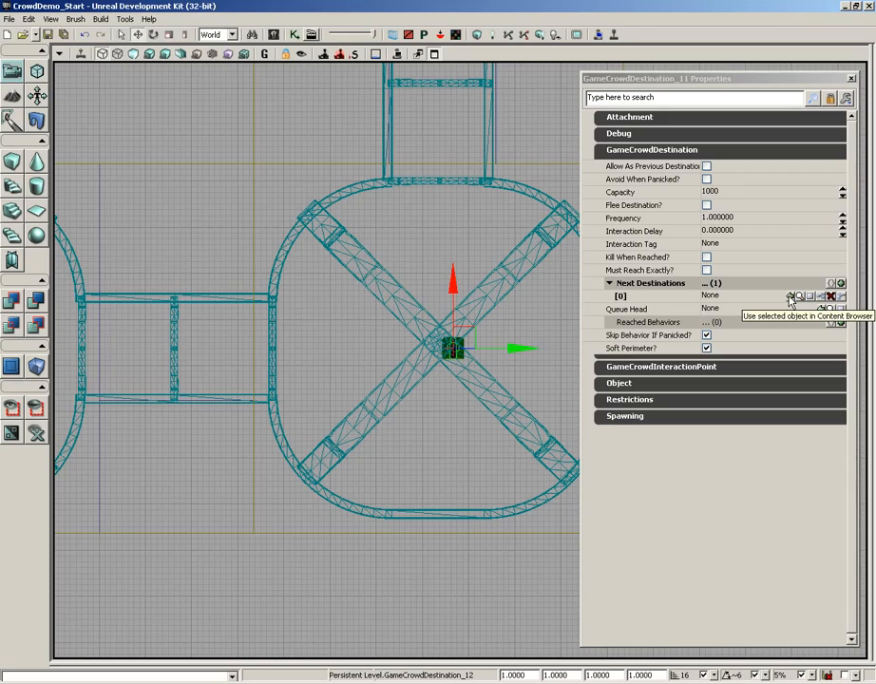
pyautogui.click(790, 295)
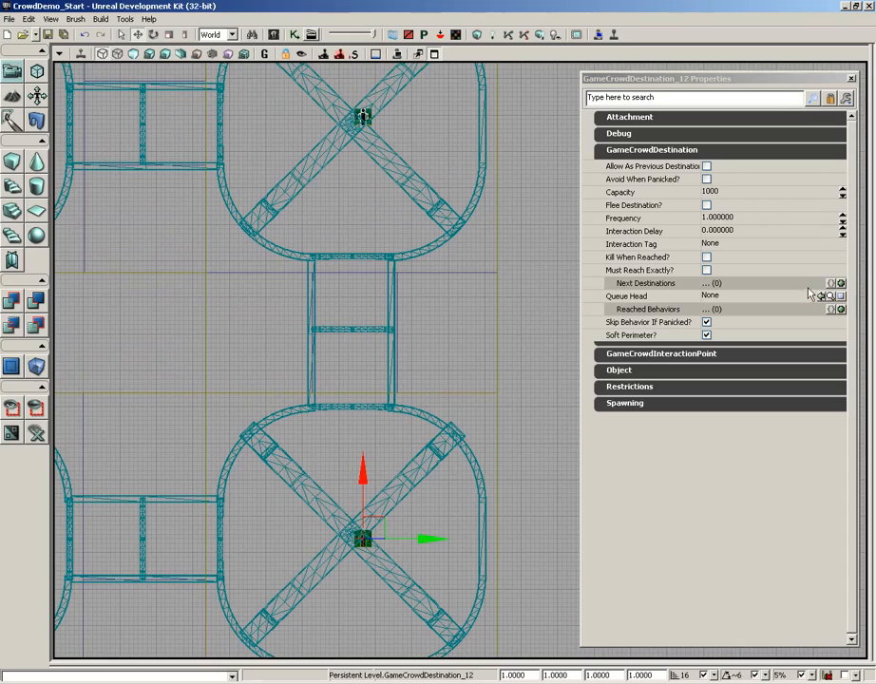
# - Add a Next Destinations entry on GameCrowdDestination_12 pointing to GameCrowdDestination_13
pyautogui.click(840, 283)
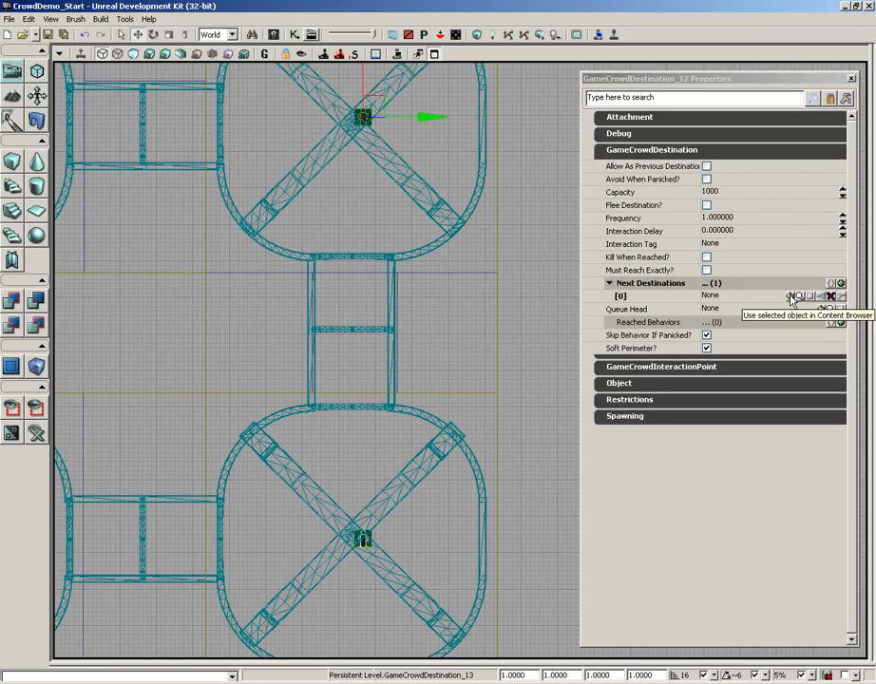
pyautogui.click(789, 295)
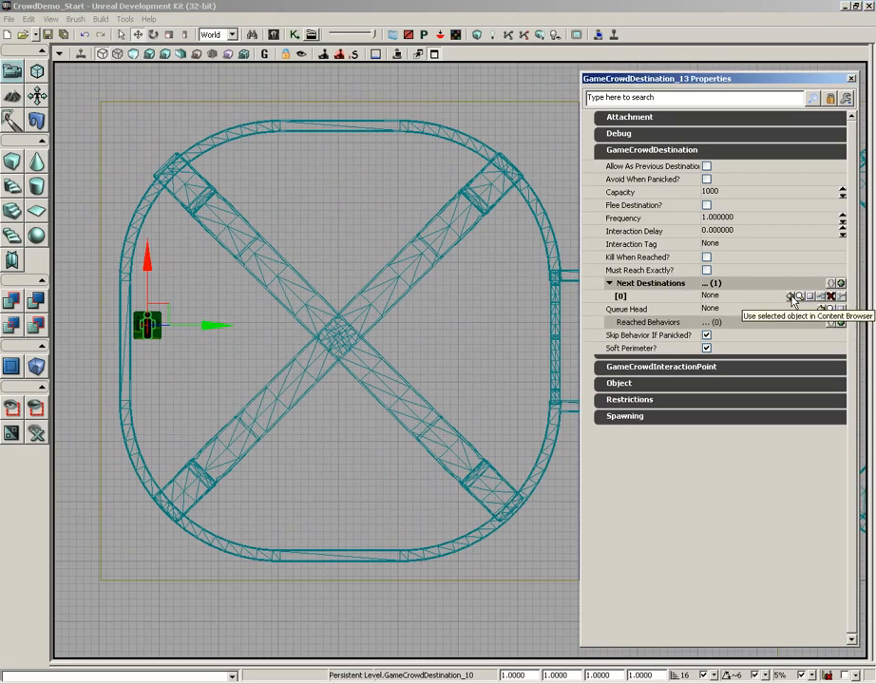
# - Assign GameCrowdDestination_10 as Next Destinations [0] of GameCrowdDestination_13
pyautogui.click(789, 295)
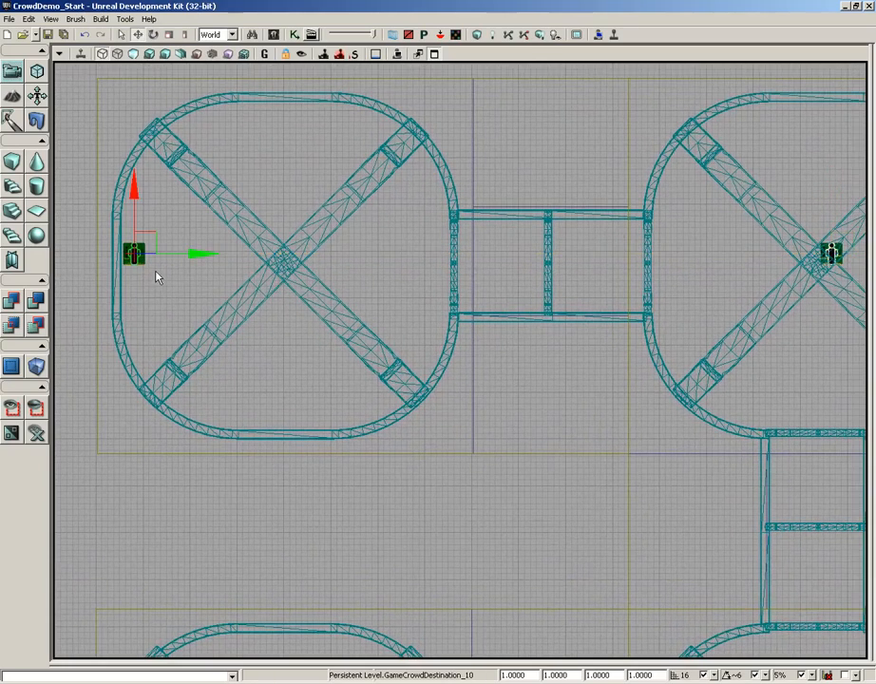
# - Turn on Kill When Reached and Must Reach Exactly for GameCrowdDestination_10, then close its properties
pyautogui.doubleClick(133, 254)
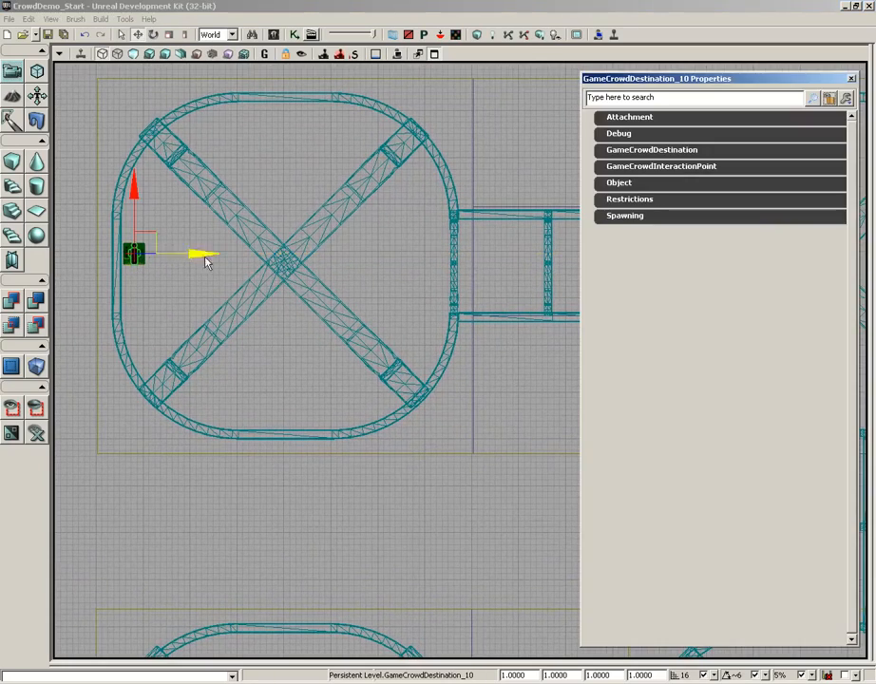
pyautogui.click(651, 149)
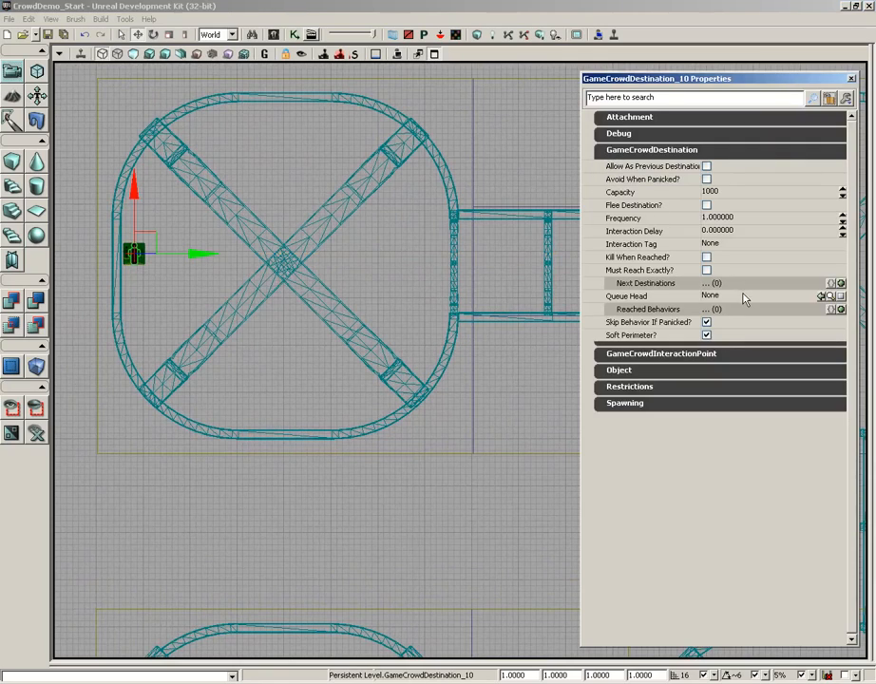
pyautogui.moveTo(638, 256)
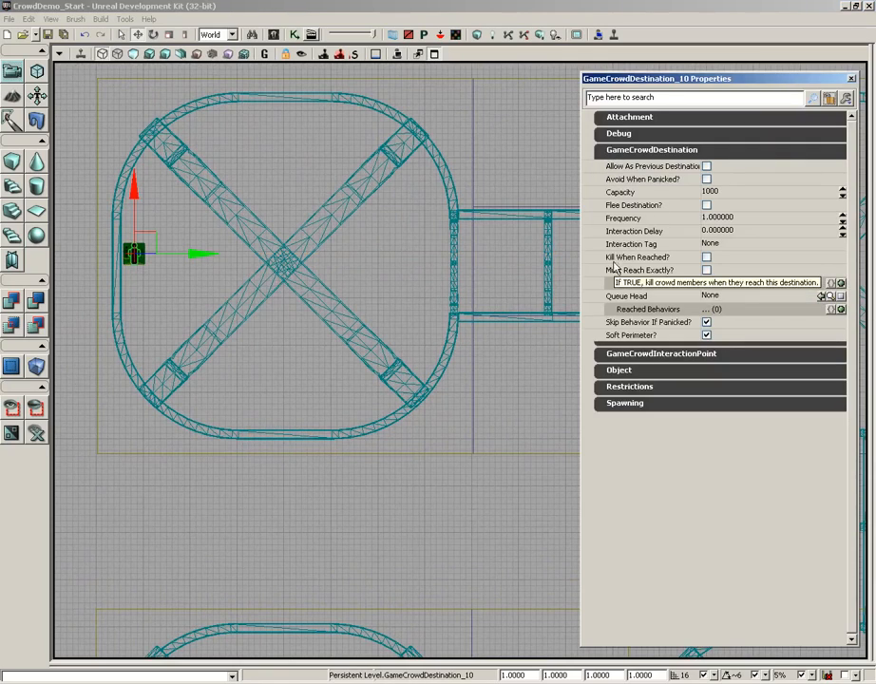
pyautogui.click(705, 256)
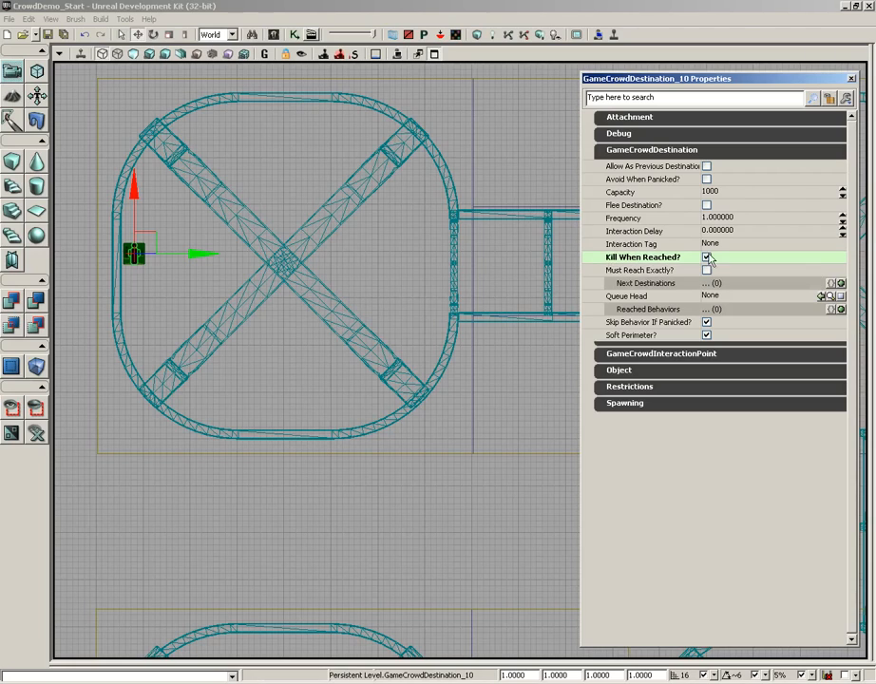
pyautogui.click(706, 257)
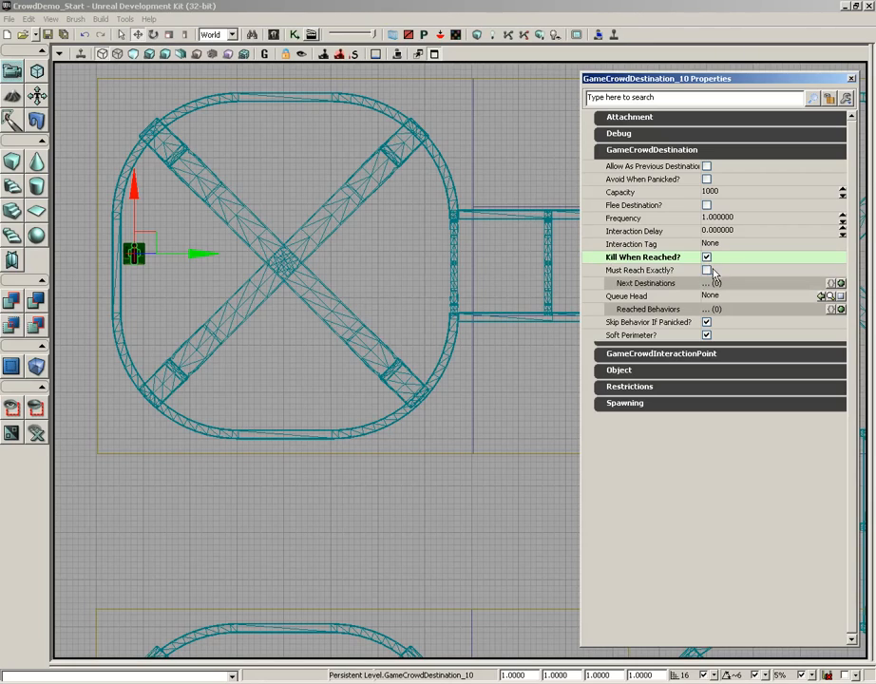
pyautogui.moveTo(706, 273)
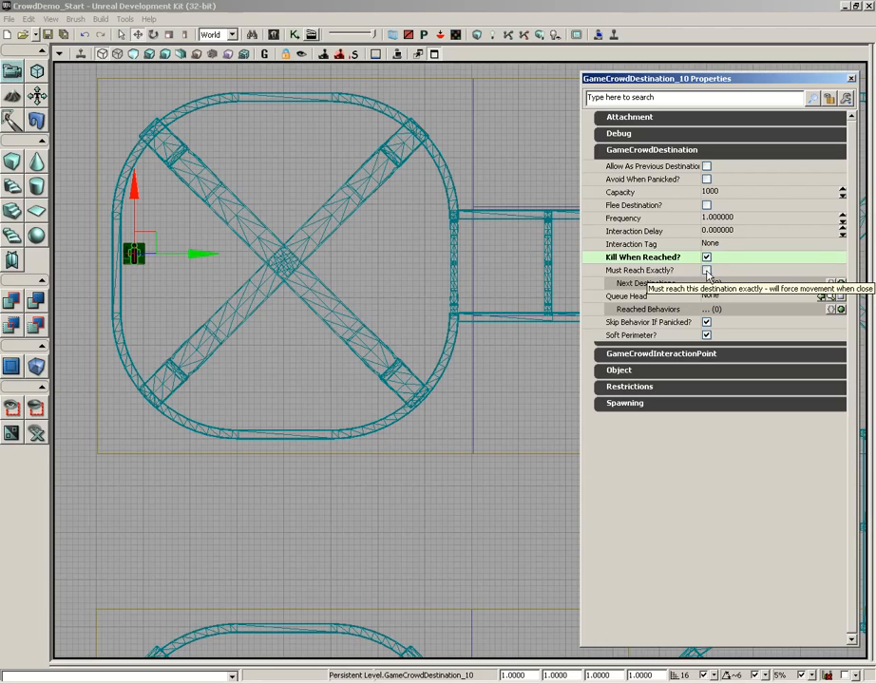
pyautogui.click(705, 269)
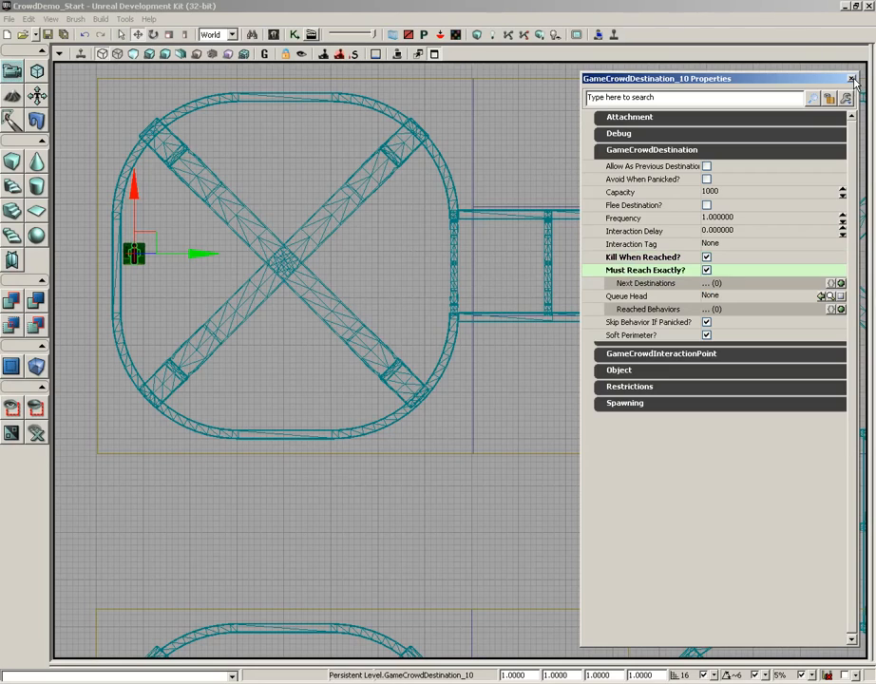
pyautogui.click(852, 79)
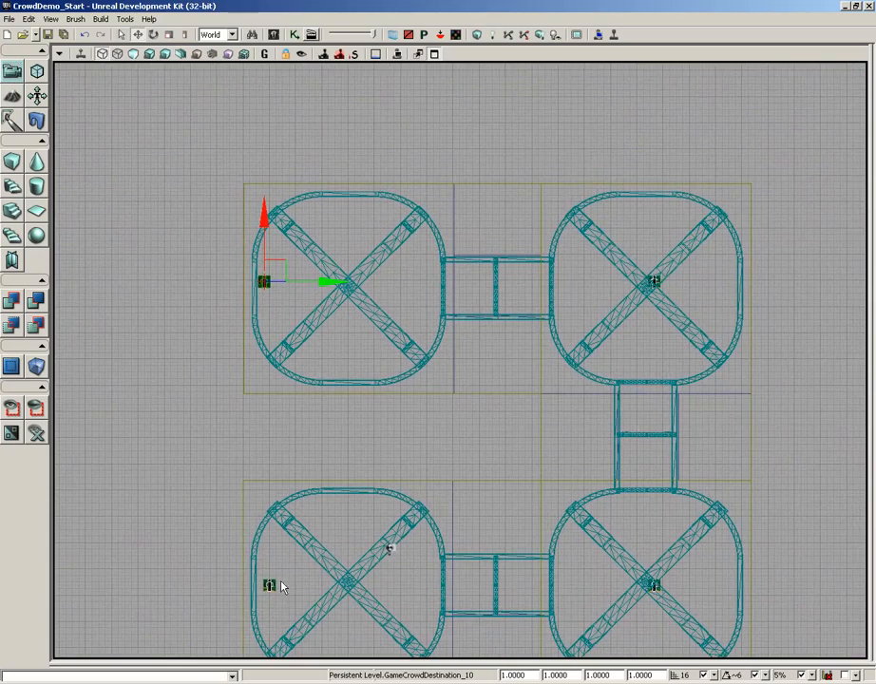
pyautogui.moveTo(378, 302)
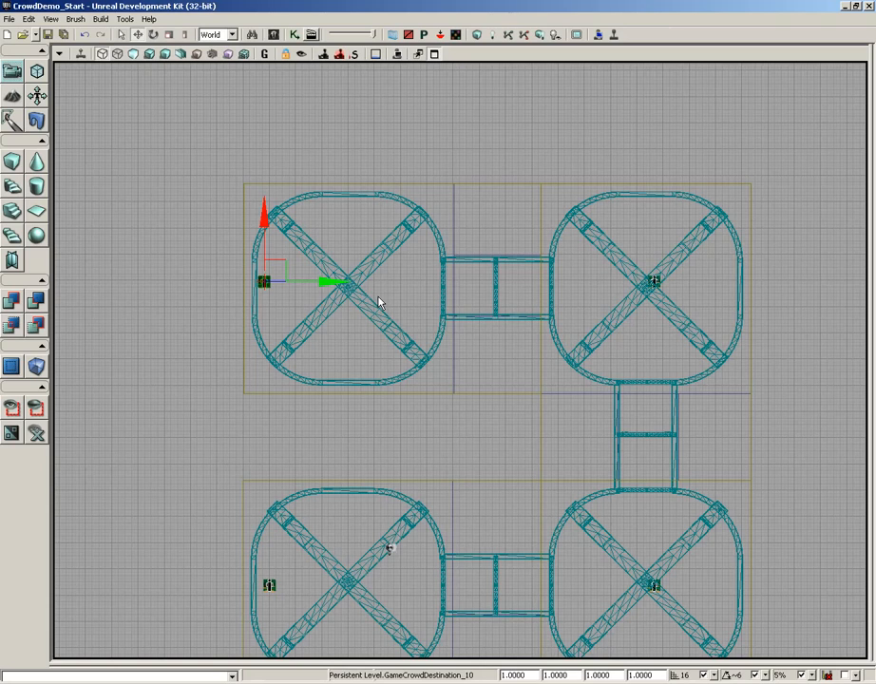
pyautogui.moveTo(464, 563)
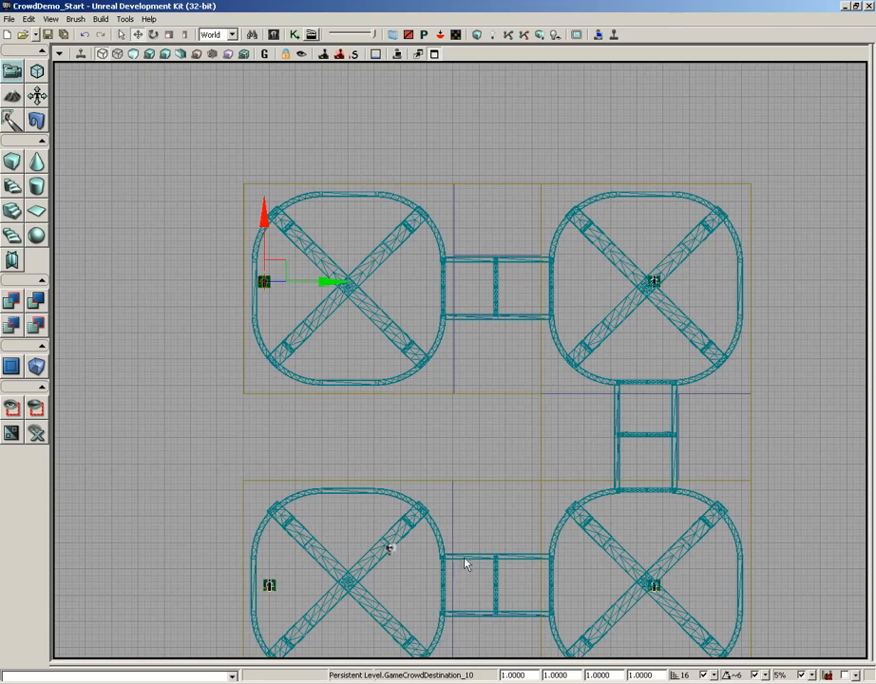